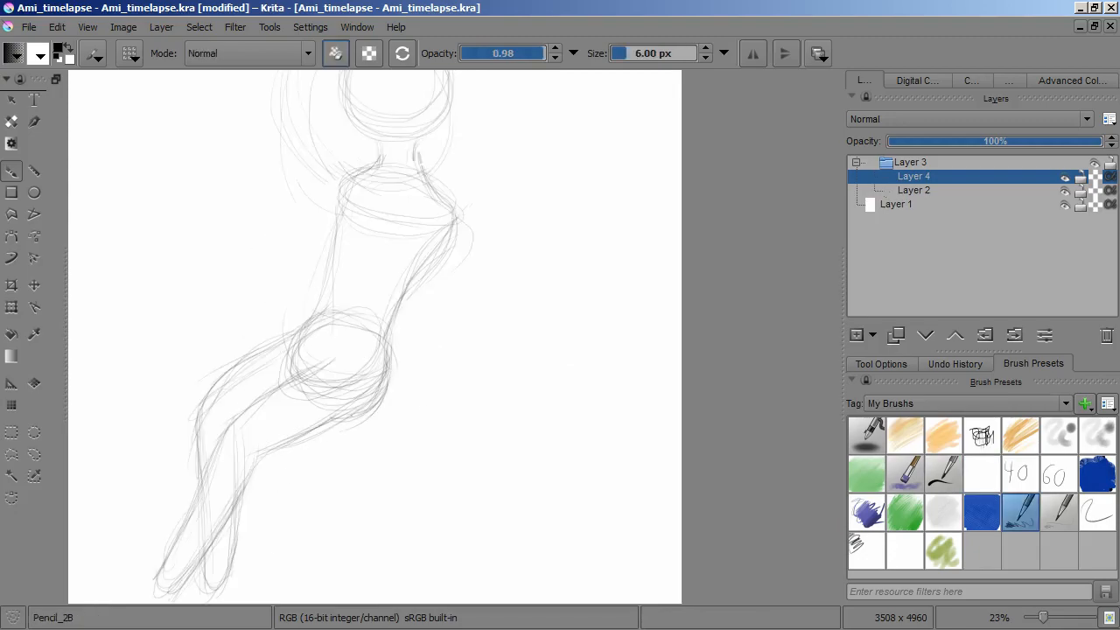
Step: Sketch firmer torso, hips, legs and feet with Pencil_2B on new layers in the Layer 3 group
left_click(915, 190)
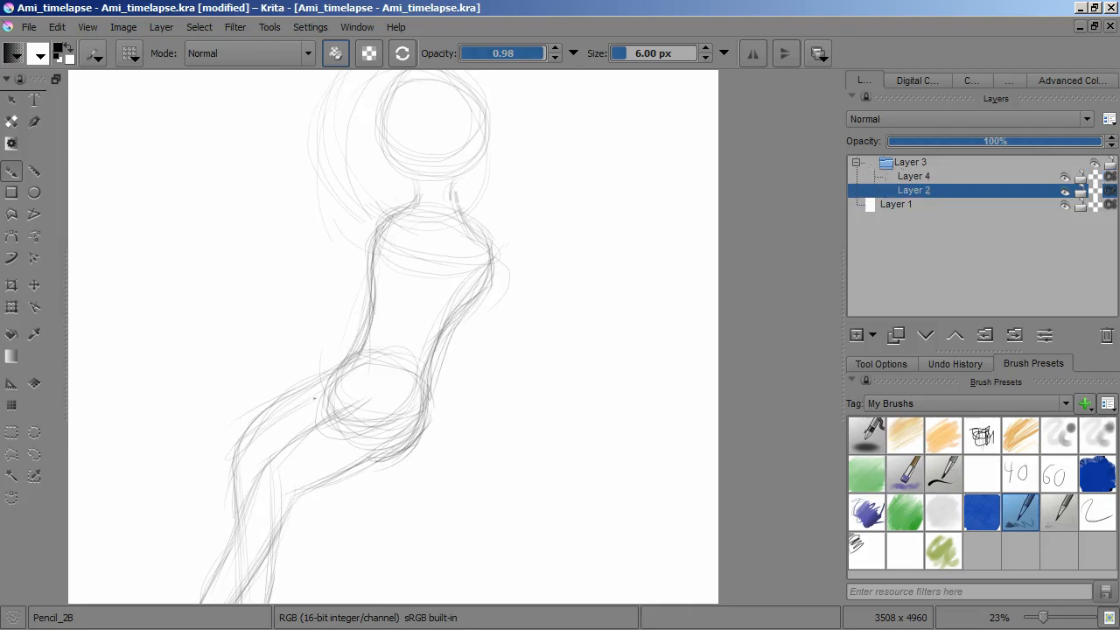
left_click(858, 335)
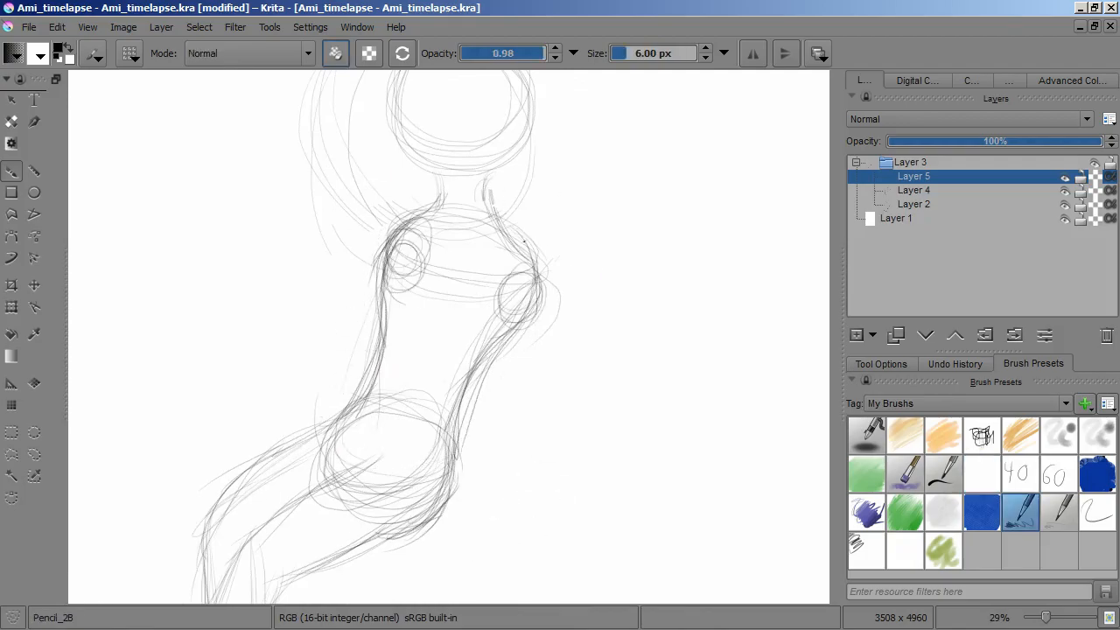
left_click(914, 190)
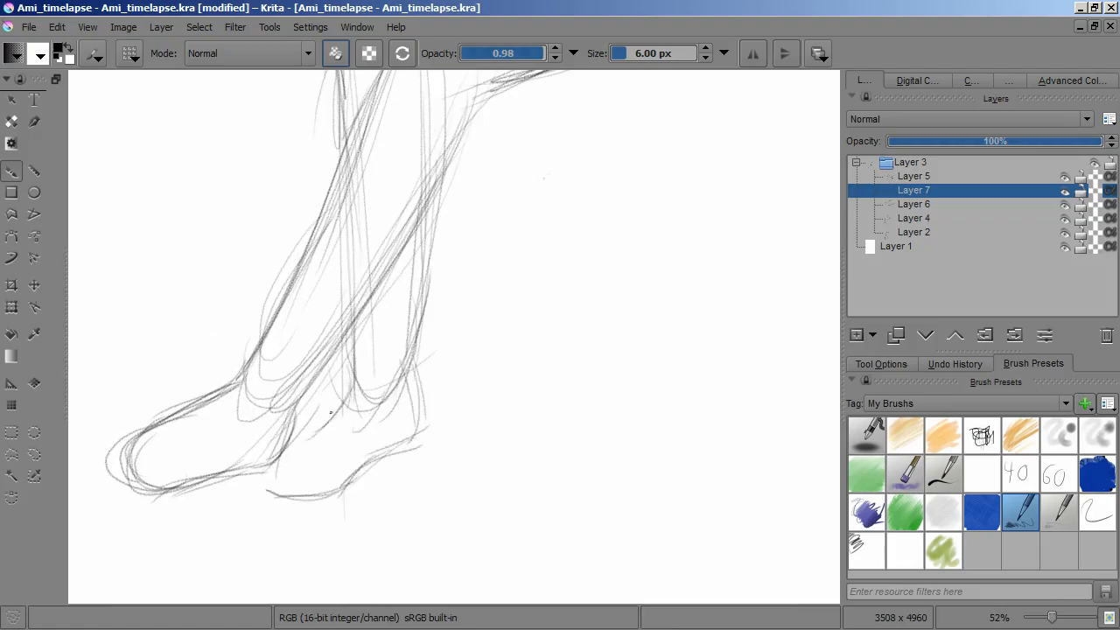
Step: Nest the sketches in groups Layer 8 and 9, adding an HSV/HSL layer, pasted copy and Layer 13
left_click(914, 204)
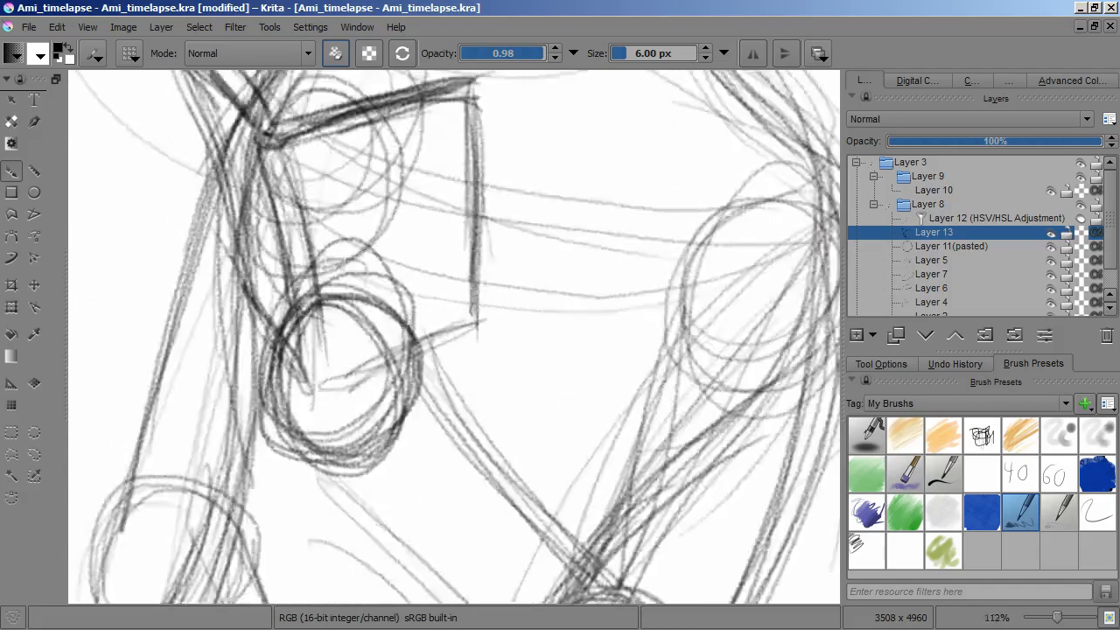
Step: Ink the head outline, jaw, neck and hair with sketch_brush_noses at 0.50 opacity, 10 px
left_click(933, 259)
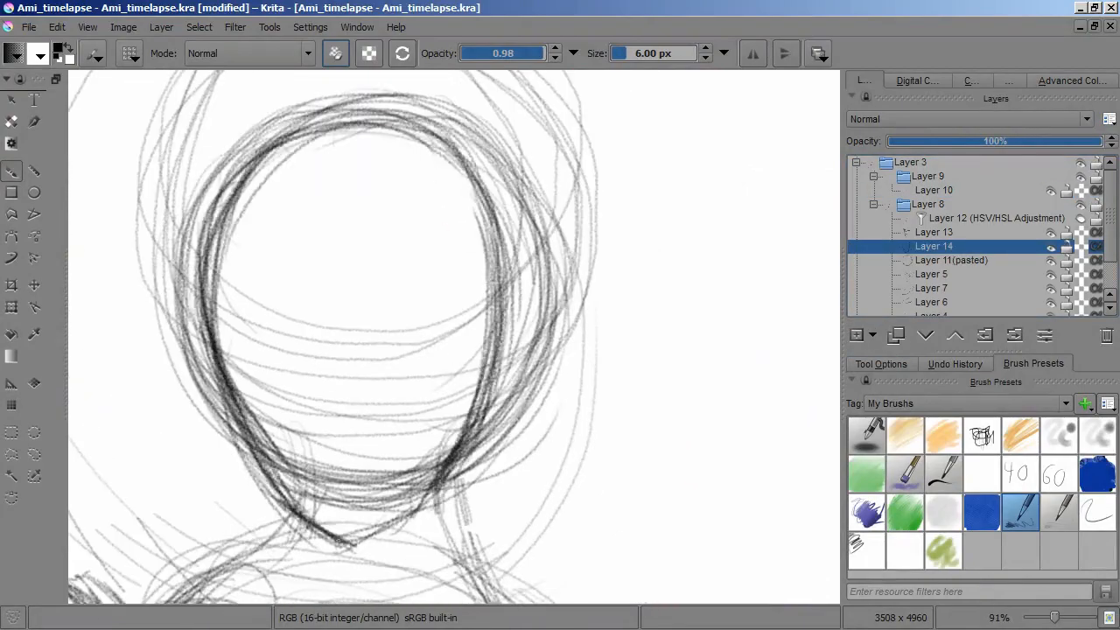
scroll("down", 3)
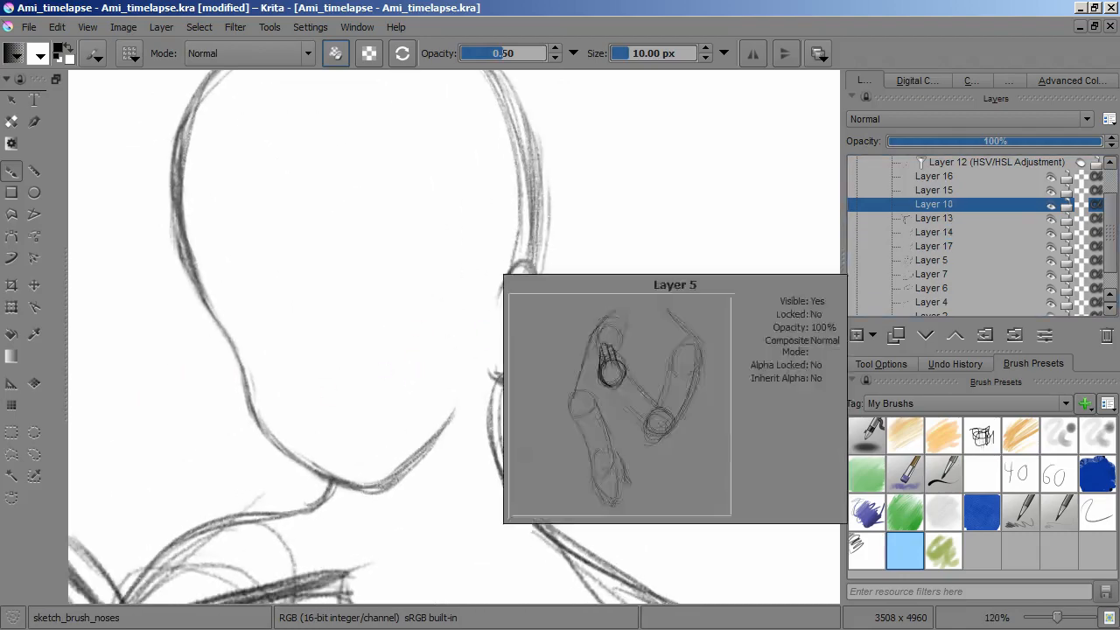
Step: Draw the ear, eye, nose and mouth on layers 18–22, then transform the eye
left_click(934, 232)
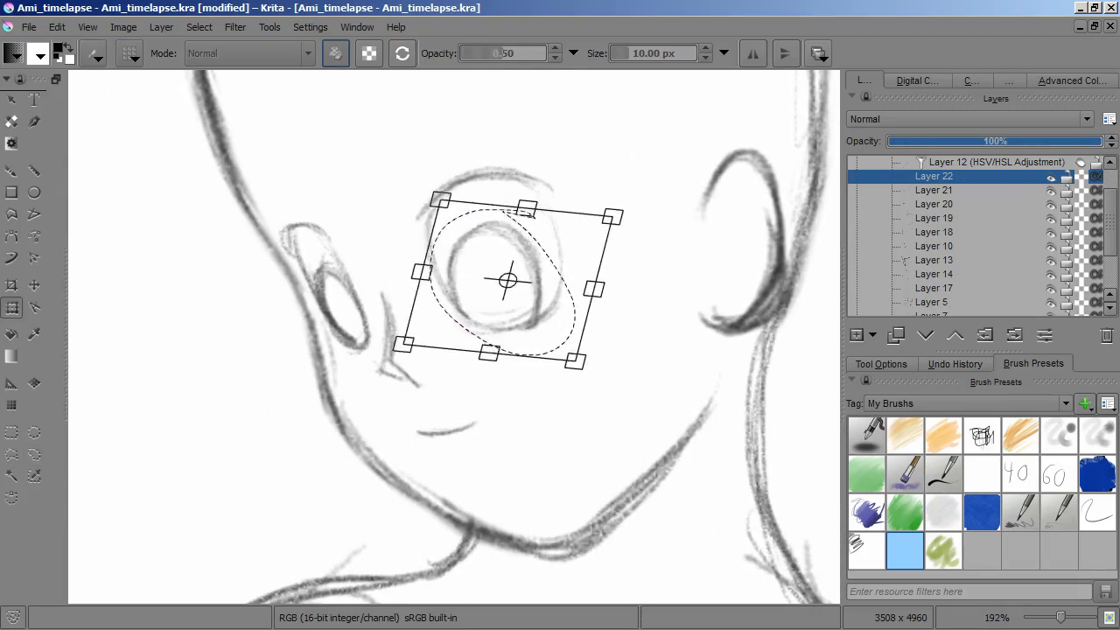
Step: Move the face layers into new nested groups and reshape the ear with the Transform tool
left_click(199, 27)
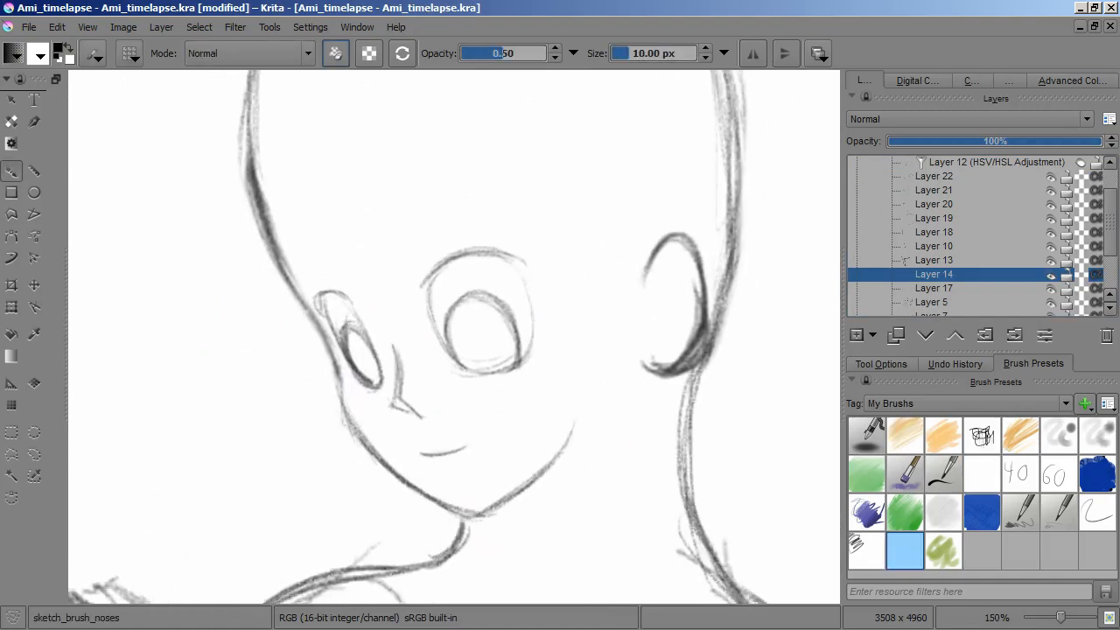
left_click(934, 232)
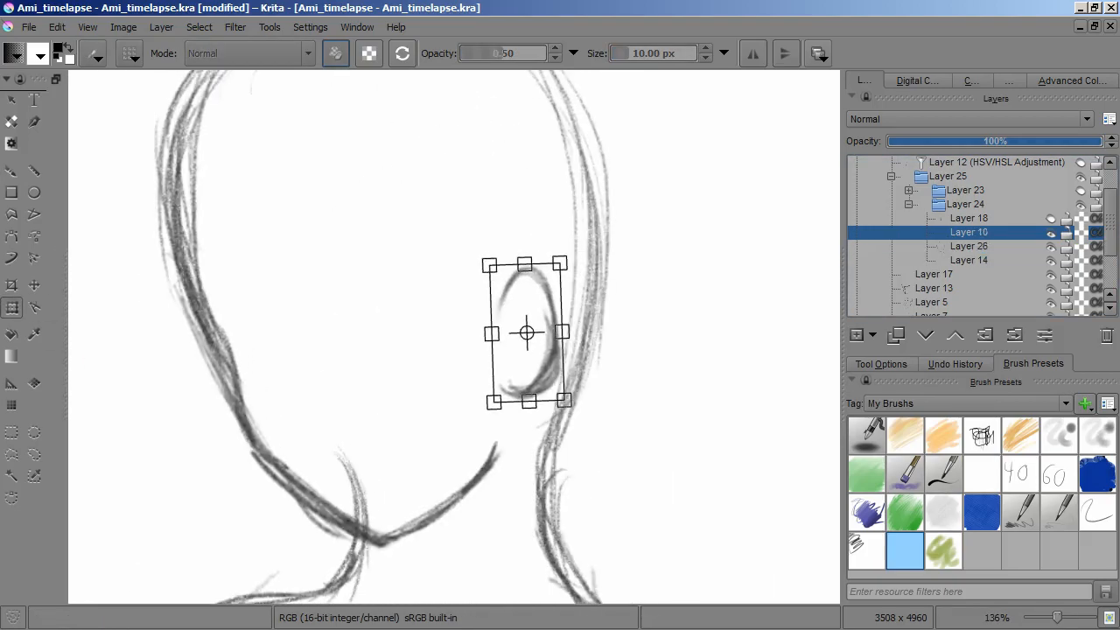
Step: Sketch flowing hair strands with a larger ink brush and point to Transparency Mask
left_click(969, 218)
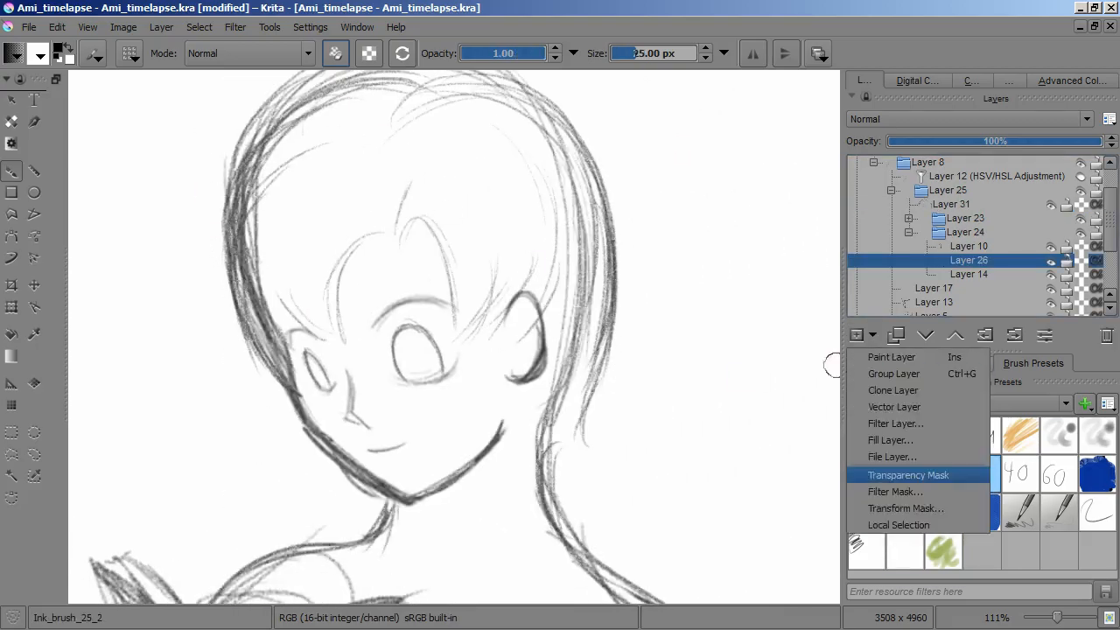
Step: Collapse the Layer 25 group and zoom out to fit the seated figure
left_click(908, 474)
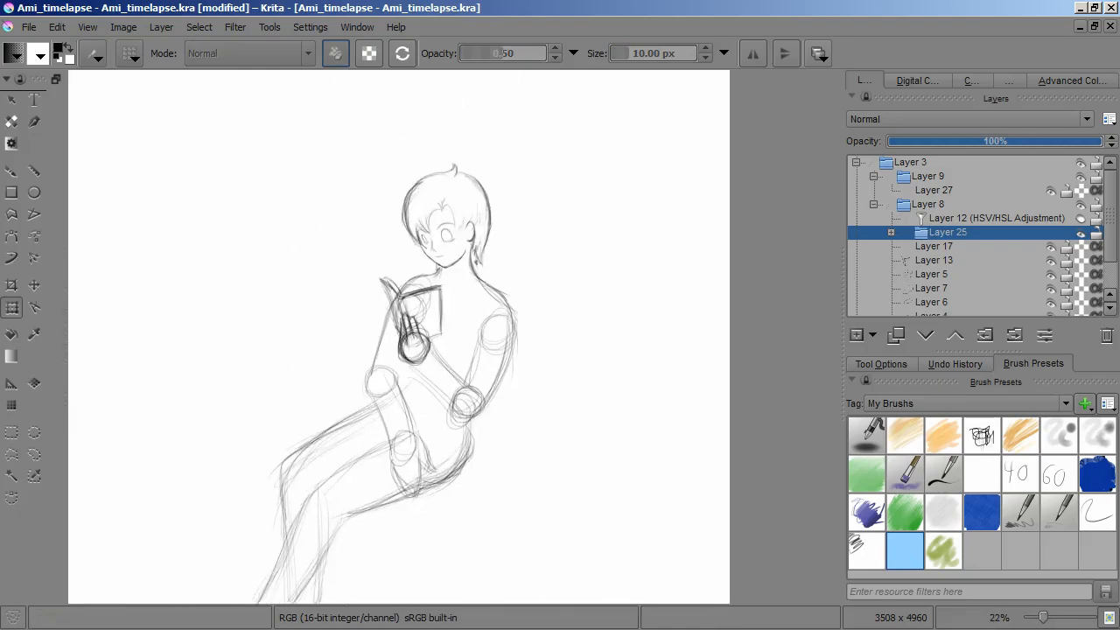
Step: Ink darker body lines over the red rough in Layer 9, then transform the selected legs
left_click(955, 363)
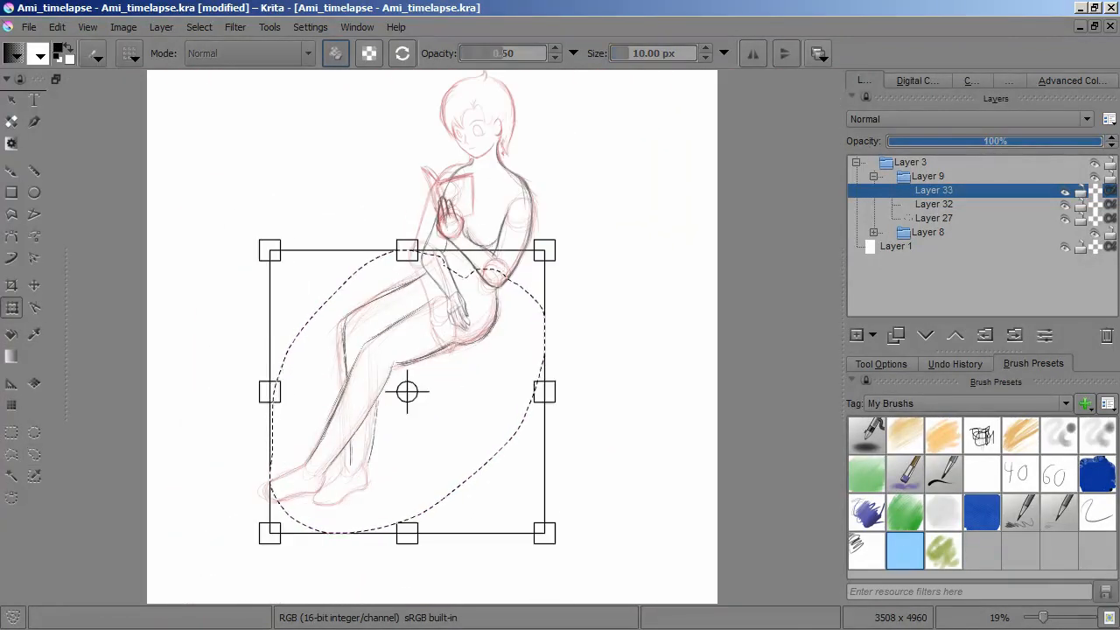
Step: Add leg, feet and hand lines, plus a colorizing HSV/HSL filter mask at Lightness 48
left_click(199, 26)
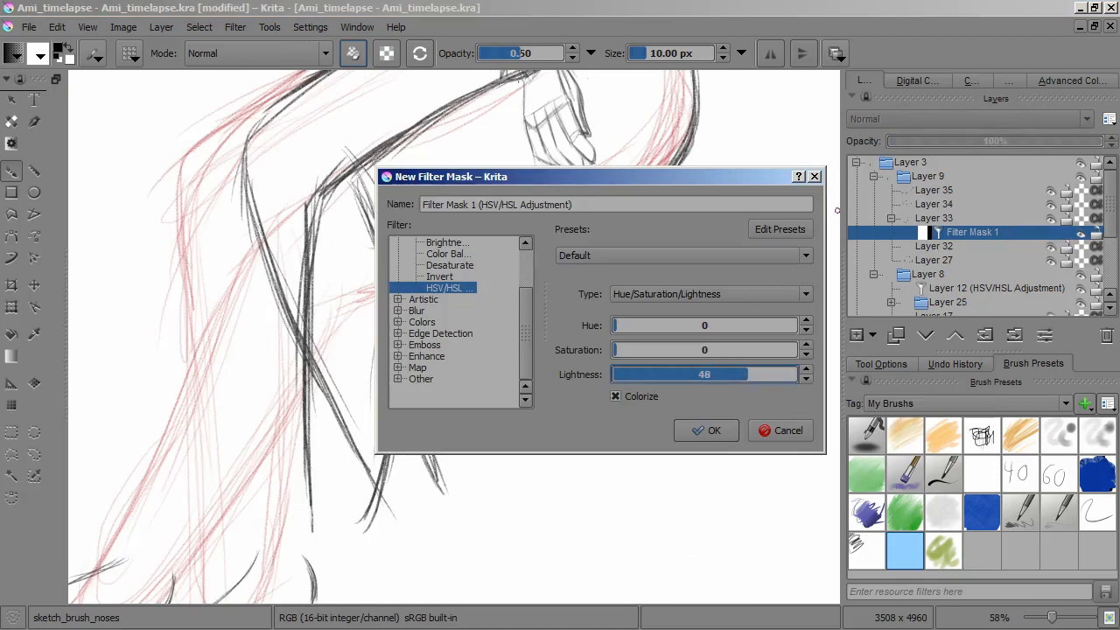
left_click(706, 430)
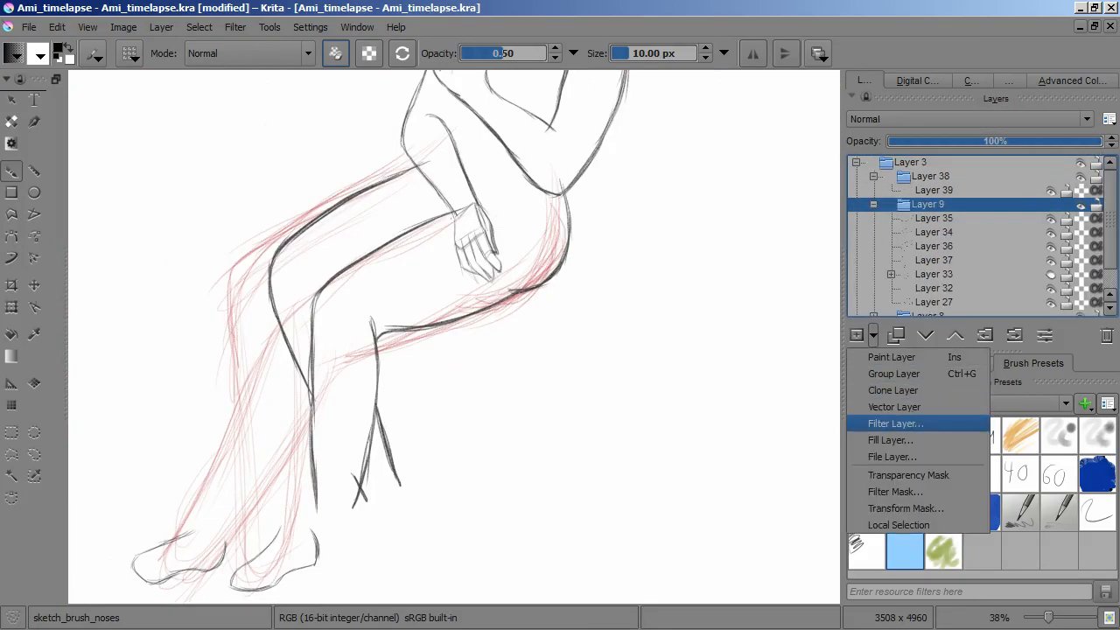
Step: Toggle HSV/HSL Layer 40 in the Layer 9 group for grey leg lines, then select Layer 35
left_click(895, 422)
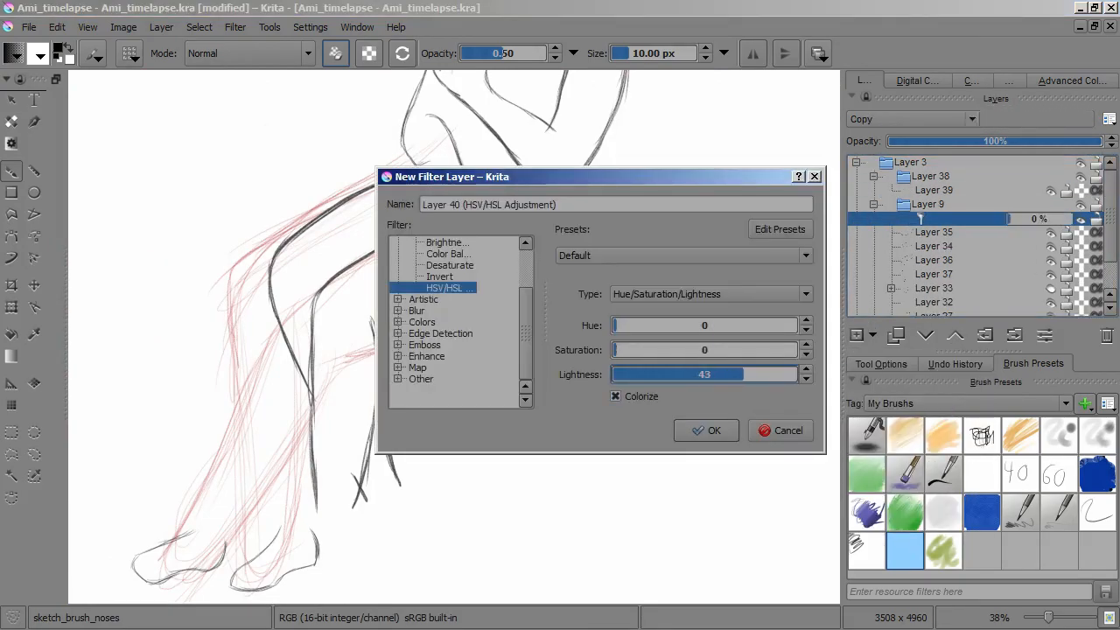
left_click(706, 430)
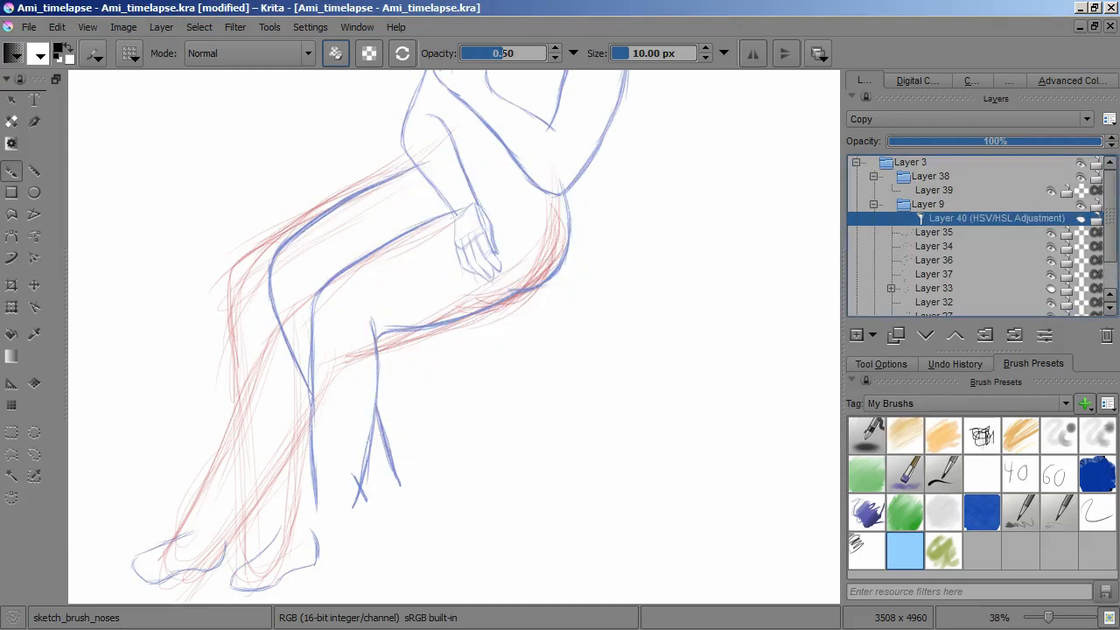
left_click(934, 232)
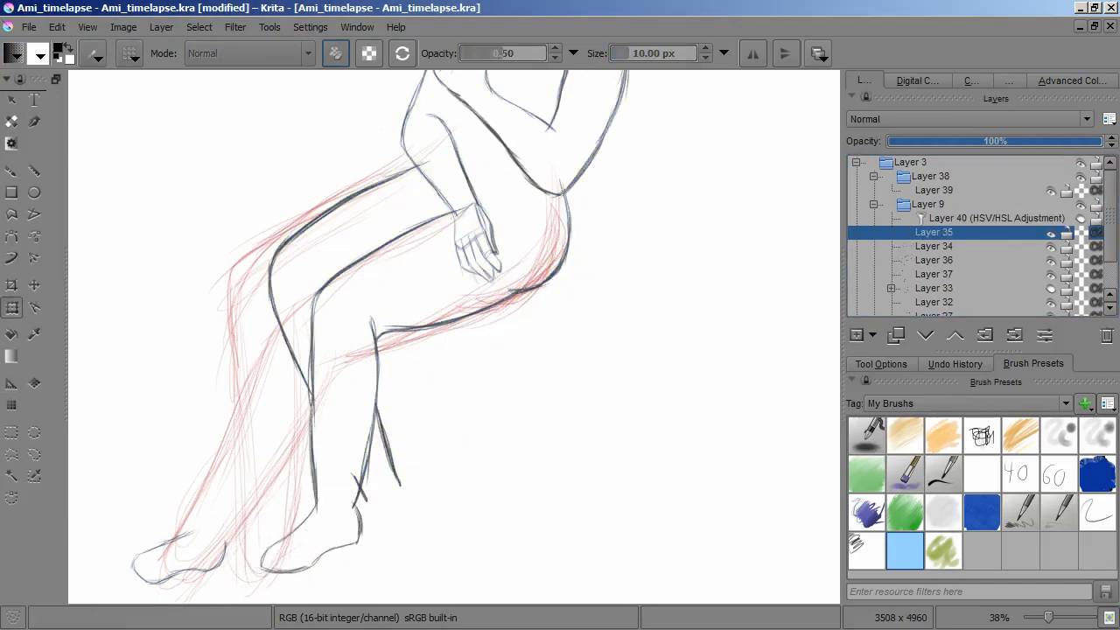
Step: Select a layer in the Layer 38 group for sketching the feet
left_click(934, 246)
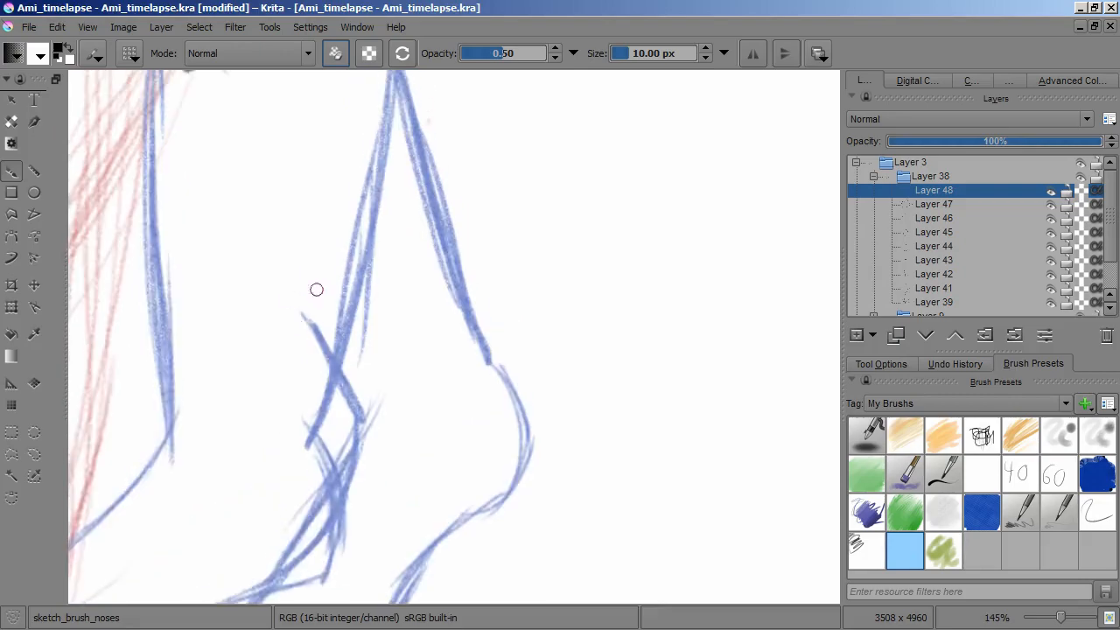
Step: Ink dark clean lines over the blue ankle and foot outline
left_click_drag(202, 280, 429, 324)
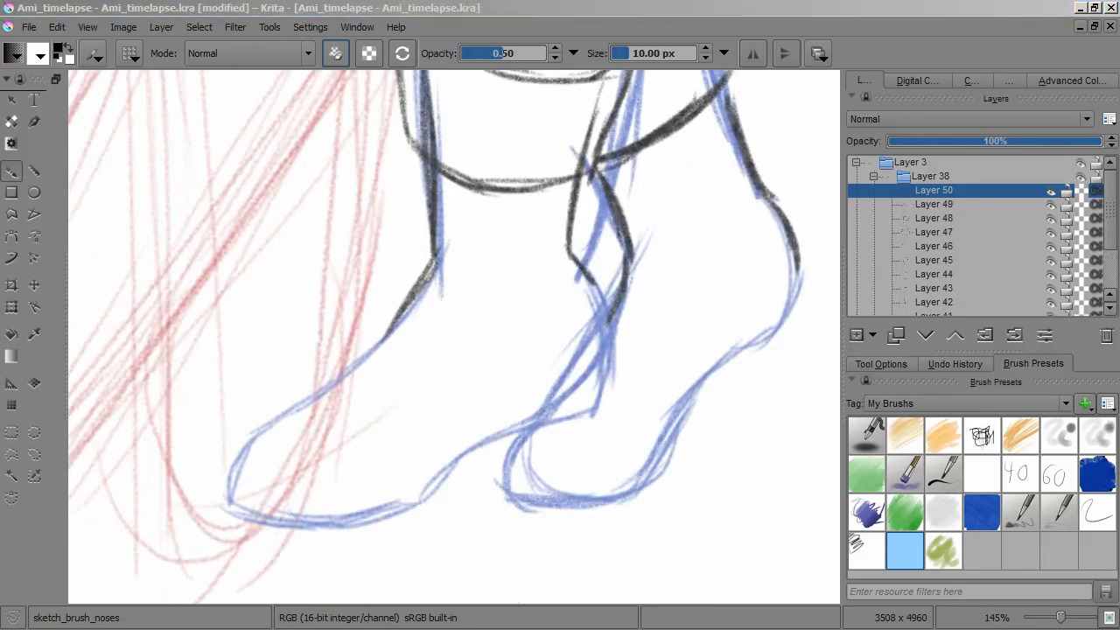
left_click_drag(399, 280, 411, 333)
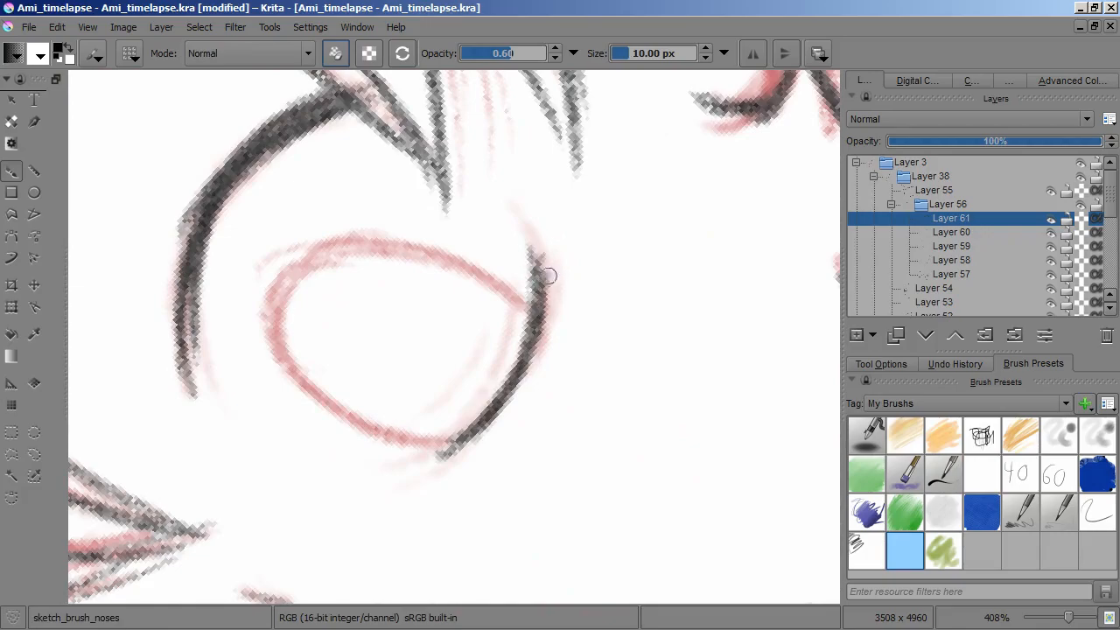
Step: Scroll the Layers docker down toward the line-art layers
scroll("down", 3)
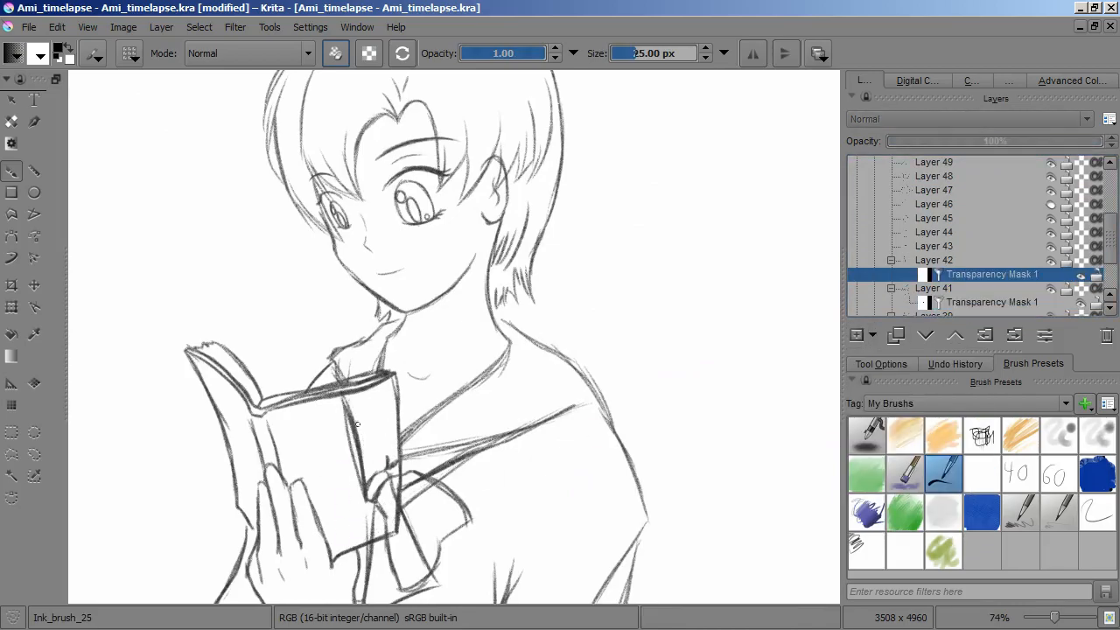
Step: Add a transparency mask to another line layer, then select Layer 42's mask
left_click(856, 335)
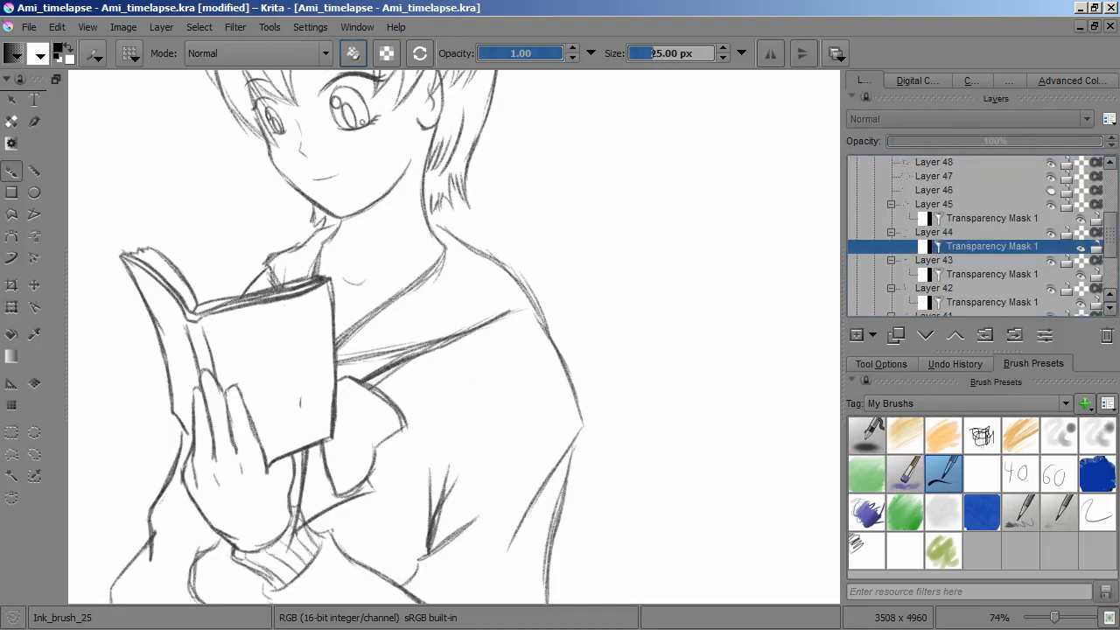
left_click(992, 301)
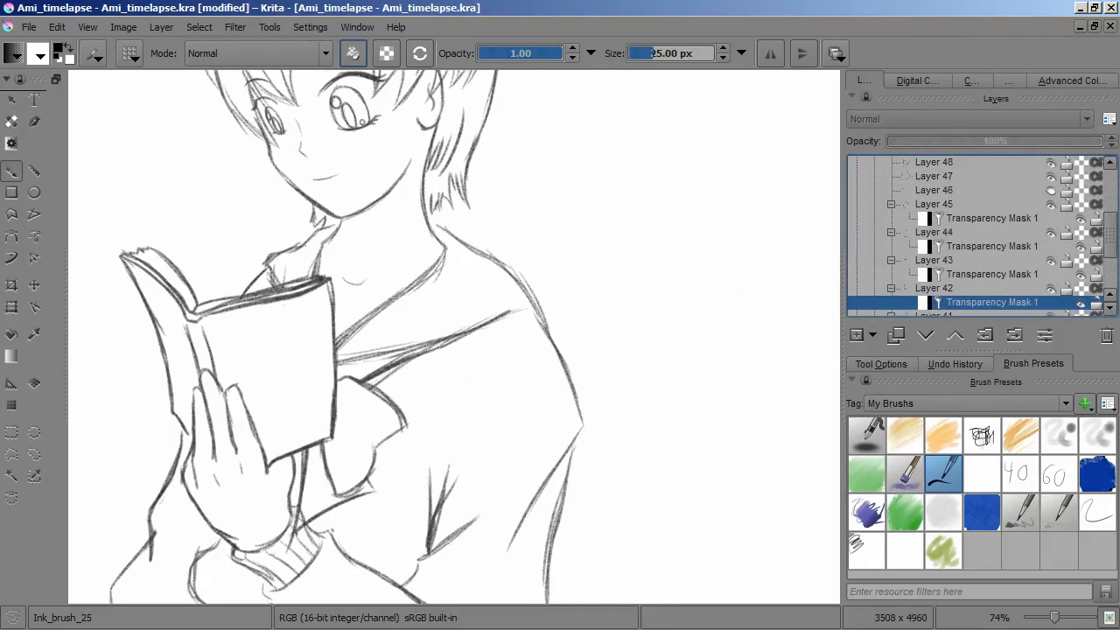